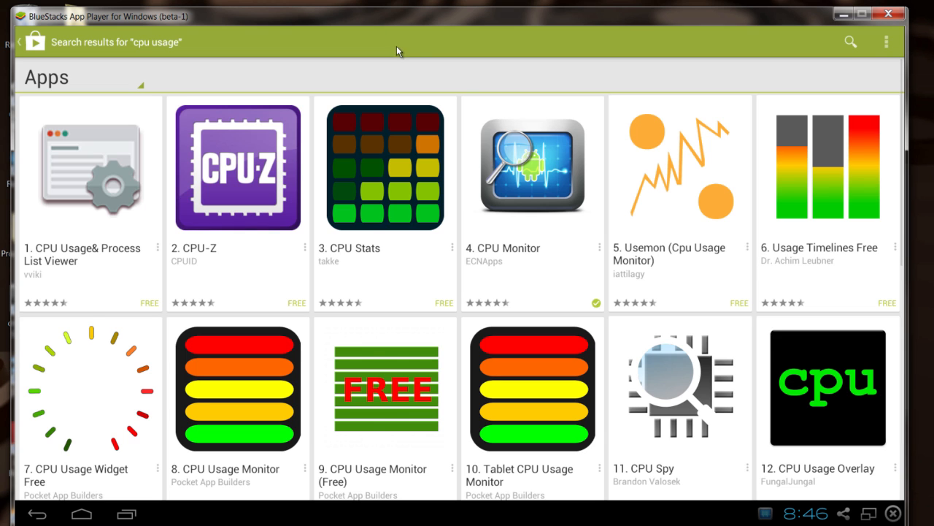
{"action": "mouse_move", "coordinate": [644, 182]}
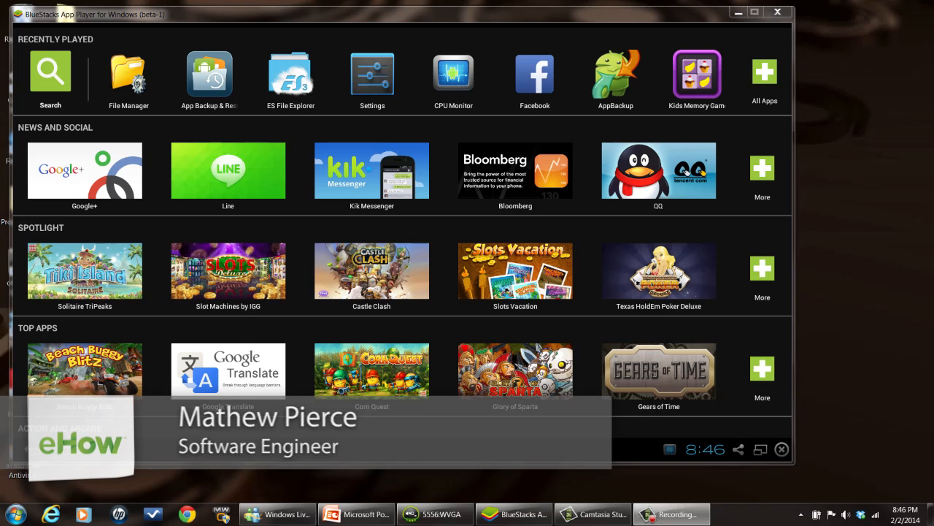
Step: Search the app store for 'cpu usage' to list CPU monitoring apps
{"action": "left_click", "coordinate": [747, 14]}
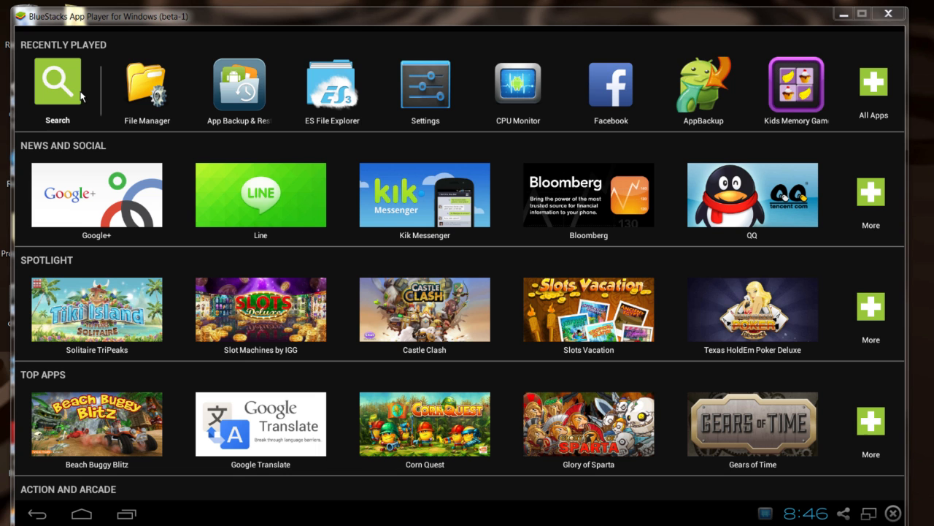
{"action": "type", "text": "cu"}
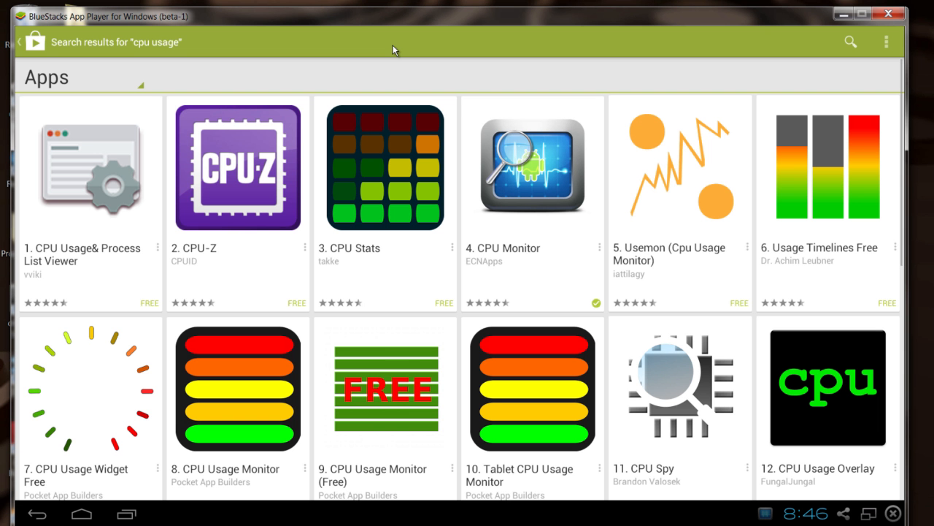
{"action": "mouse_move", "coordinate": [643, 184]}
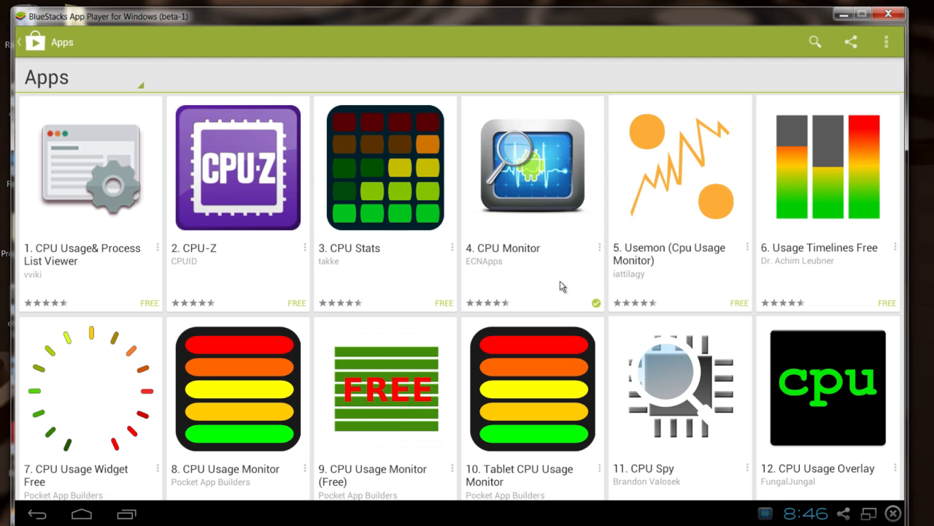
Step: Open the '4. CPU Monitor' result to view the ECNApps store page
{"action": "left_click", "coordinate": [533, 165]}
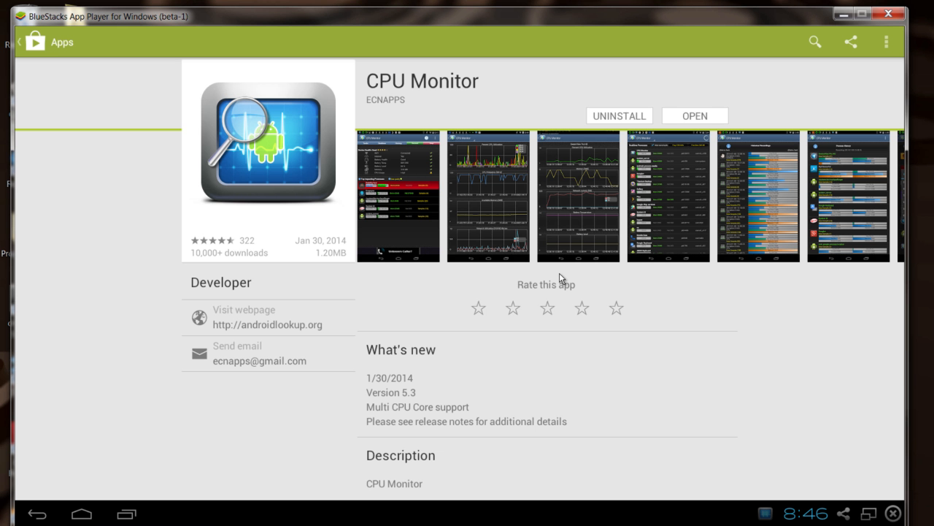
{"action": "mouse_move", "coordinate": [679, 138]}
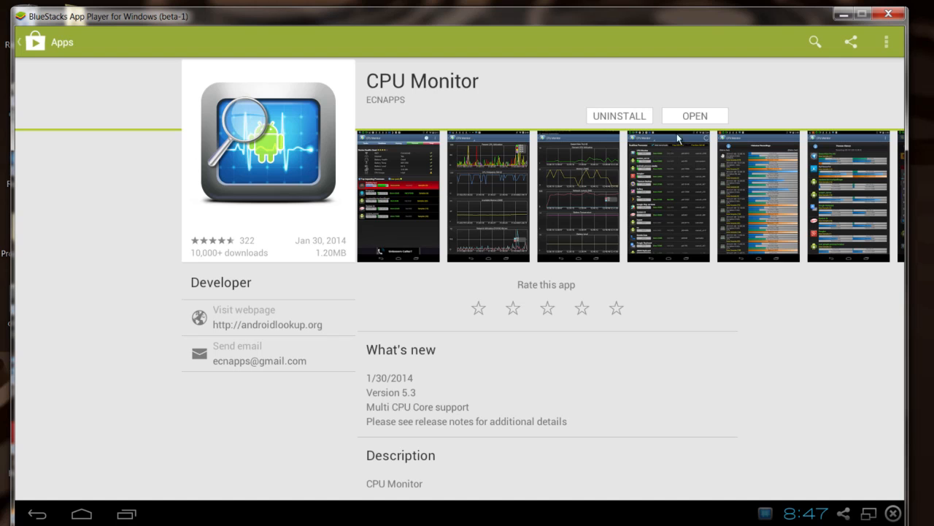
Step: Launch CPU Monitor from its store page to show device health and top processes
{"action": "left_click", "coordinate": [694, 115]}
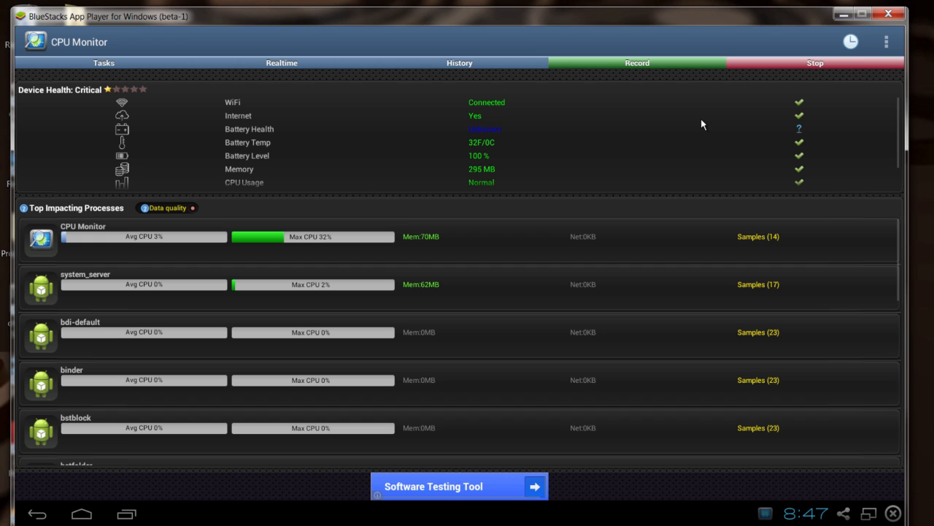
{"action": "mouse_move", "coordinate": [584, 294]}
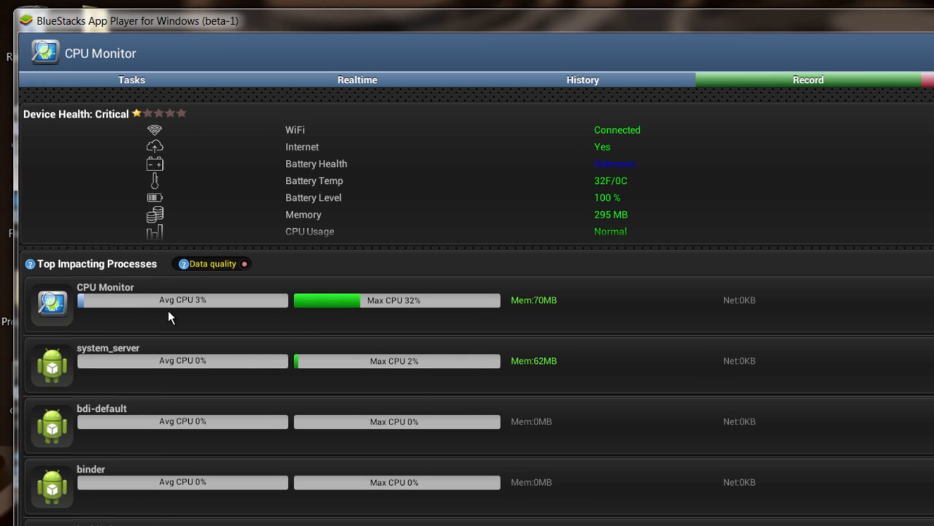
{"action": "mouse_move", "coordinate": [278, 312]}
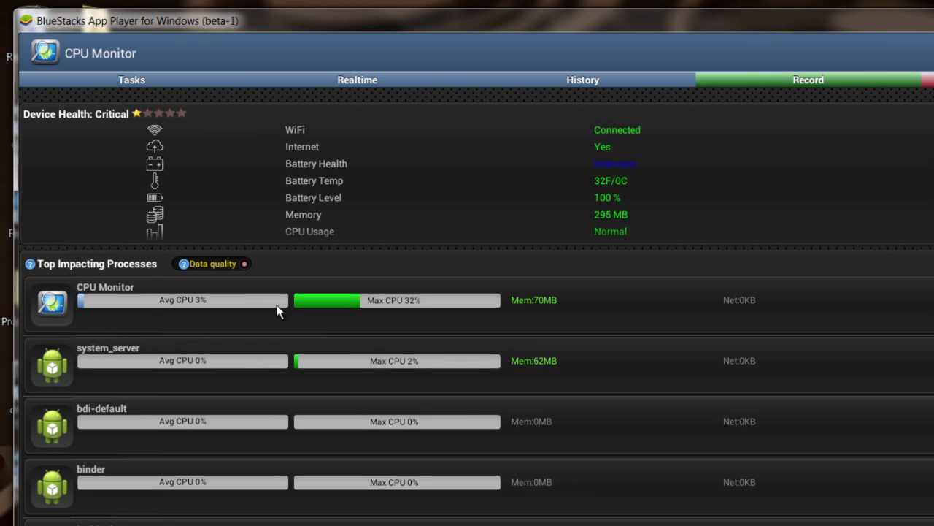
{"action": "mouse_move", "coordinate": [361, 351]}
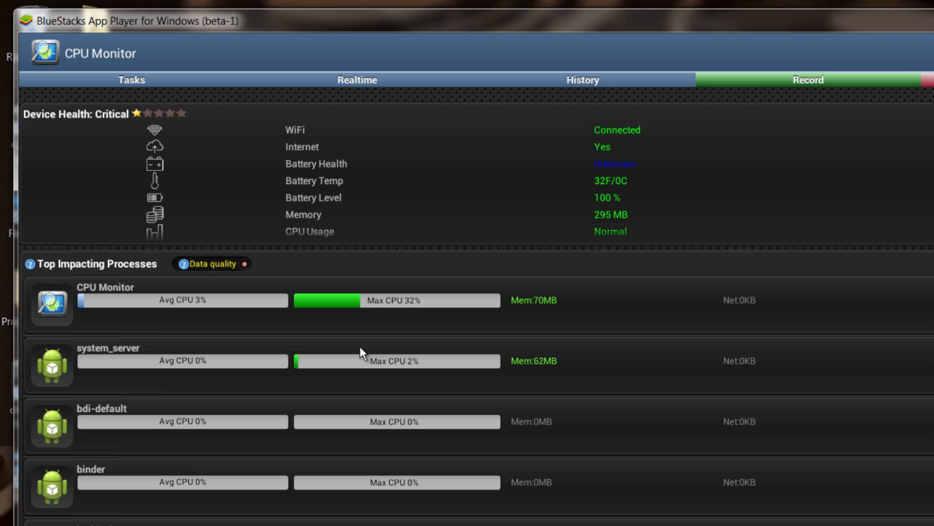
{"action": "mouse_move", "coordinate": [517, 306]}
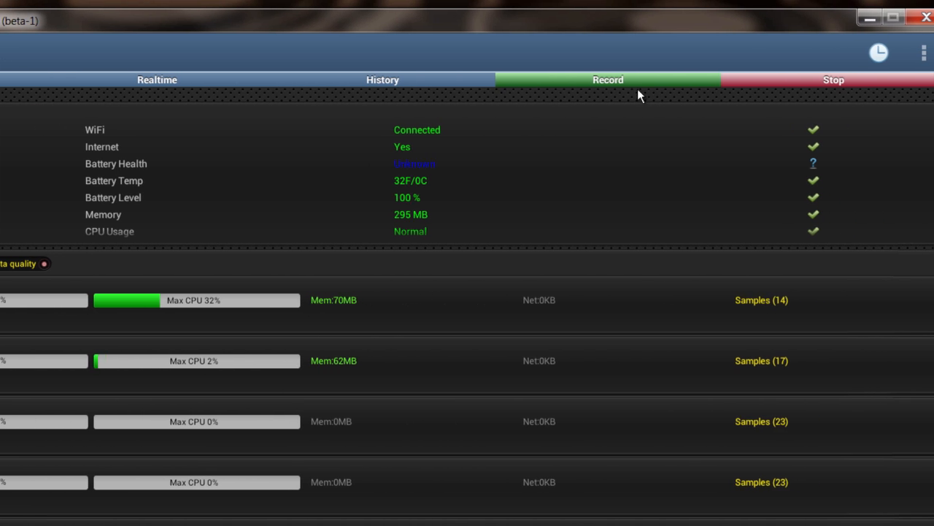
Step: Start a CPU Monitor recording of process usage, then stop it
{"action": "left_click", "coordinate": [607, 79]}
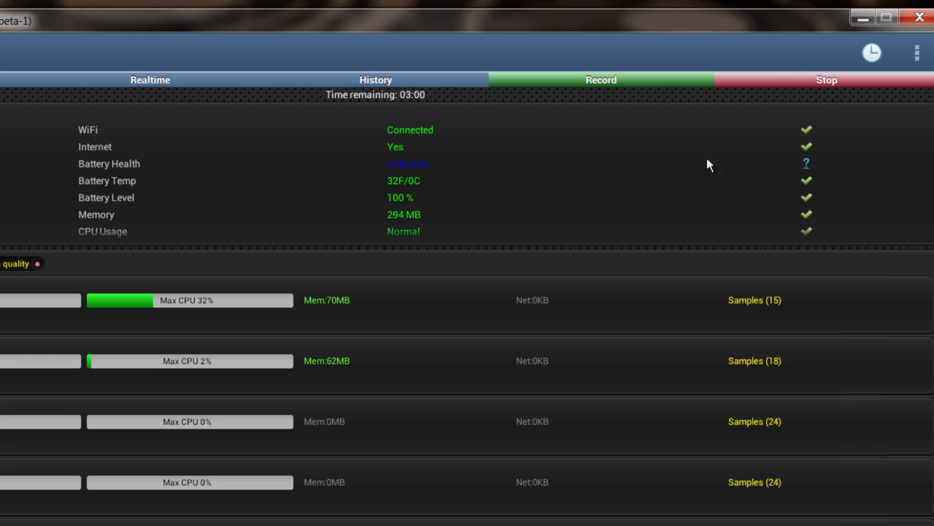
{"action": "left_click", "coordinate": [826, 80]}
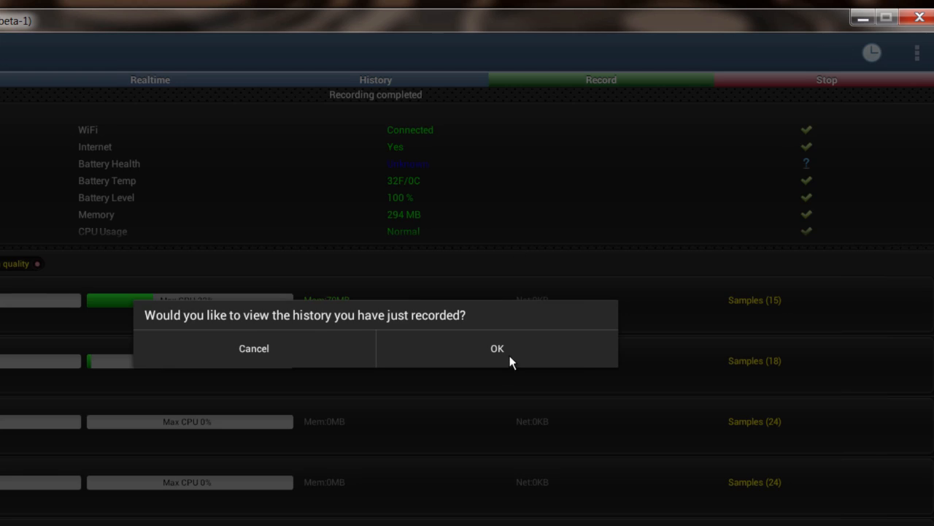
Step: Accept the prompt to open the Historical Recordings list with the new recording
{"action": "left_click", "coordinate": [497, 348]}
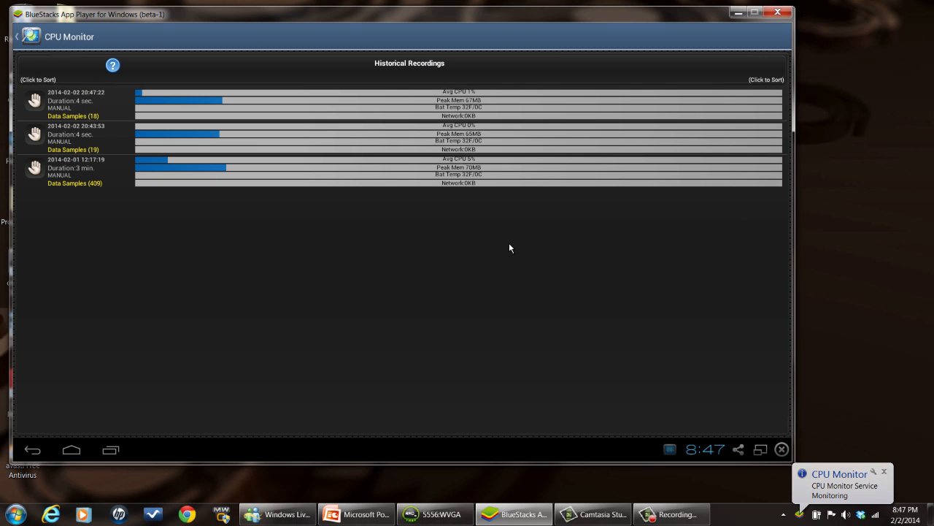
{"action": "mouse_move", "coordinate": [528, 230]}
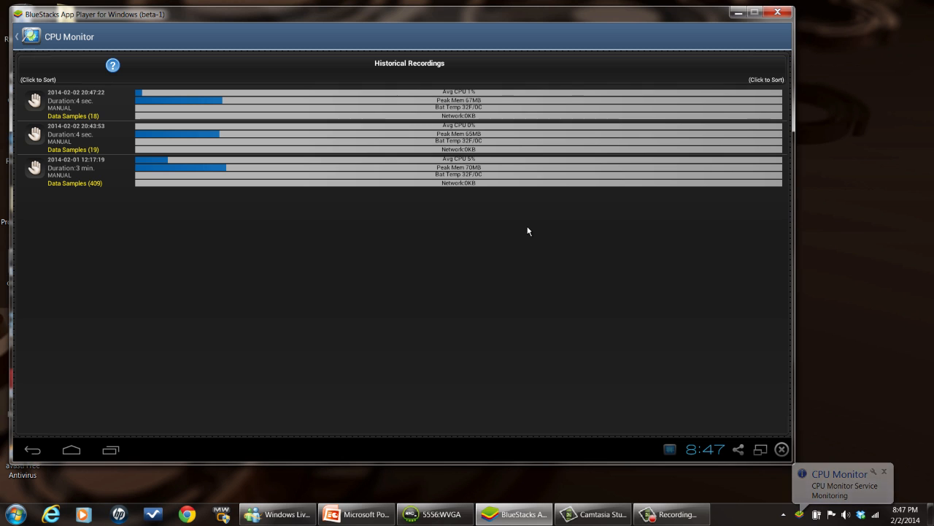
{"action": "mouse_move", "coordinate": [495, 227]}
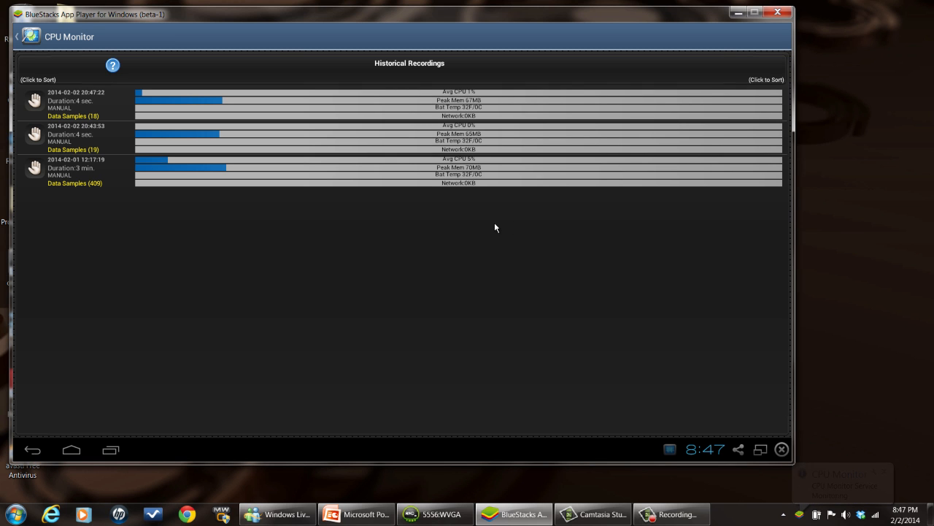